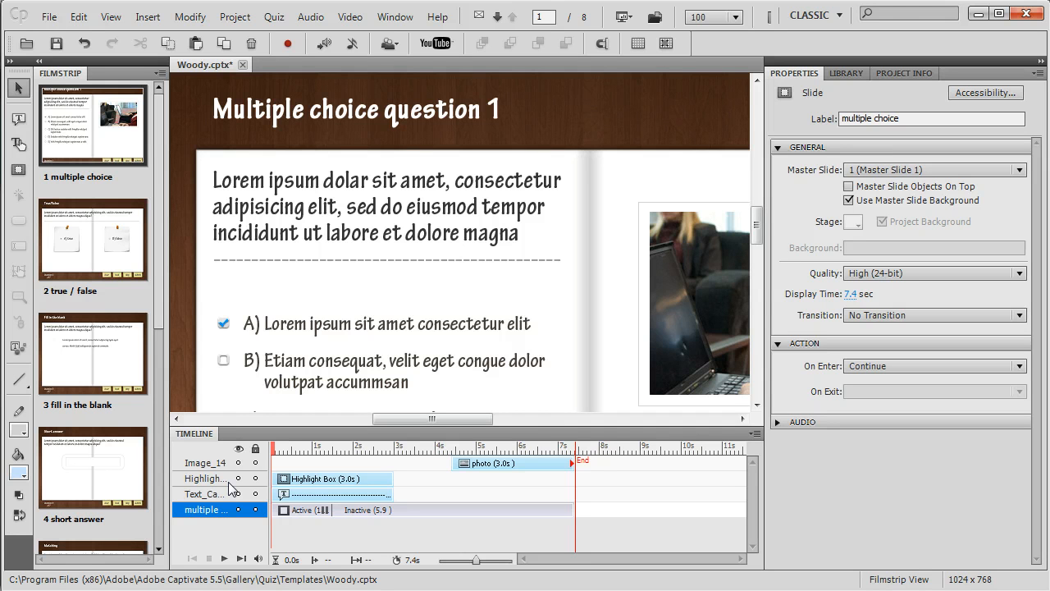
mouse_move(112, 144)
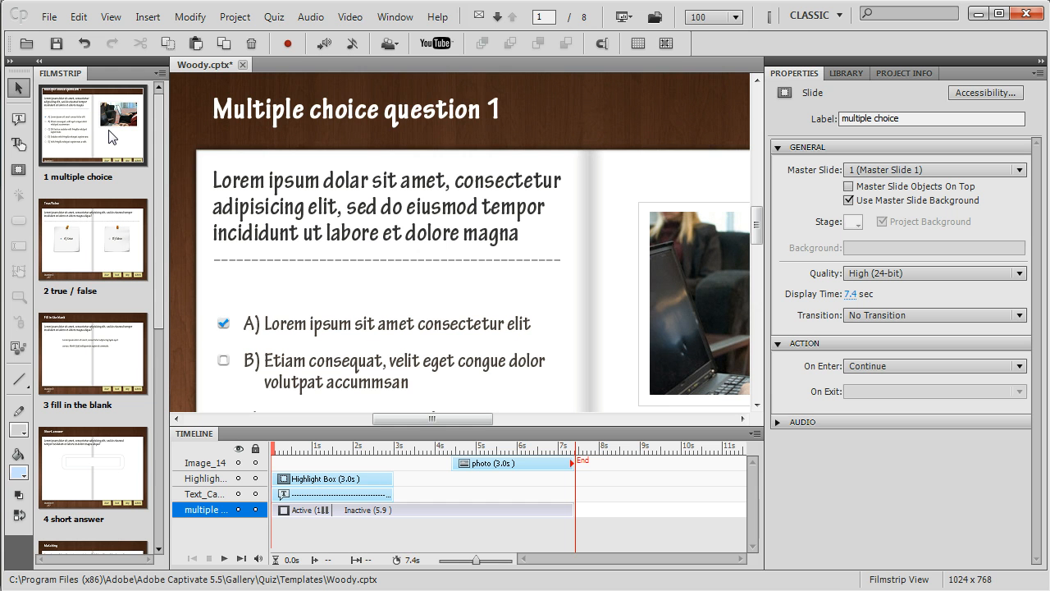
- Start recording narration to the current slide from the Audio menu
click(310, 16)
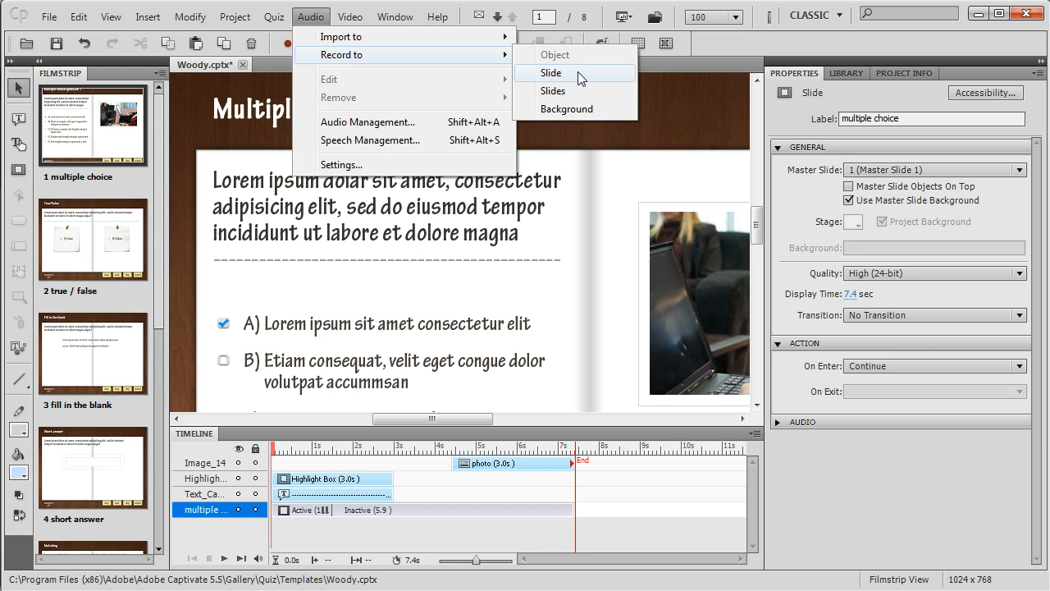
click(578, 79)
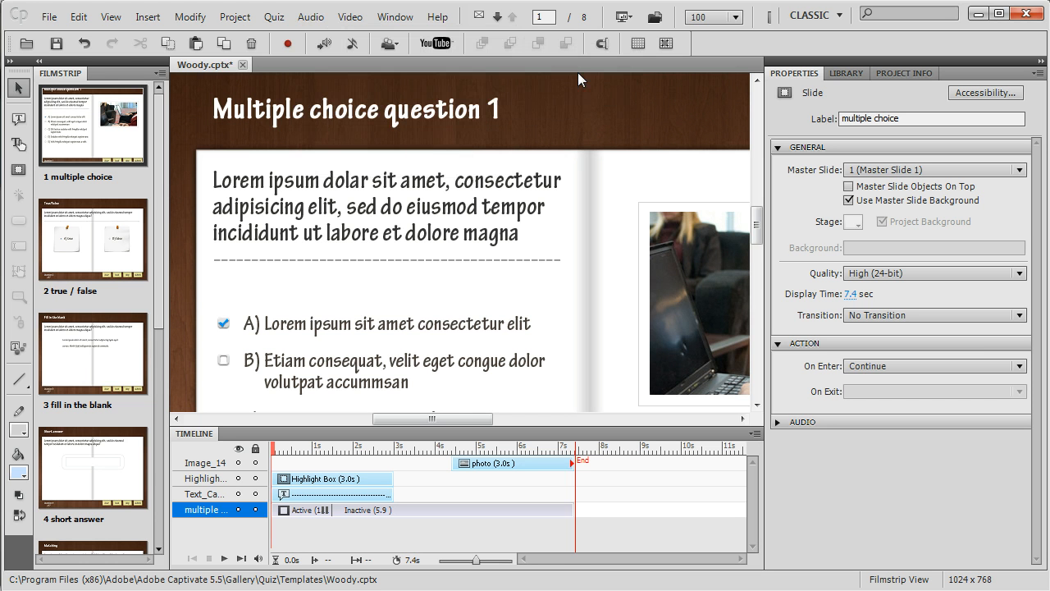
mouse_move(564, 172)
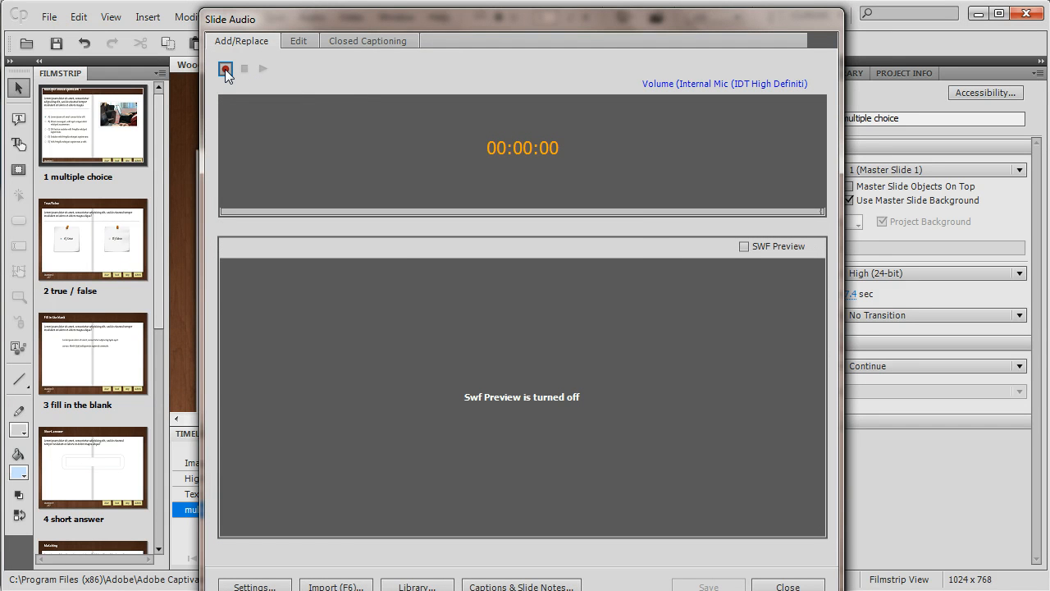
- Record a short narration clip, Recording1, for slide 1 after the calibration prompt
click(226, 69)
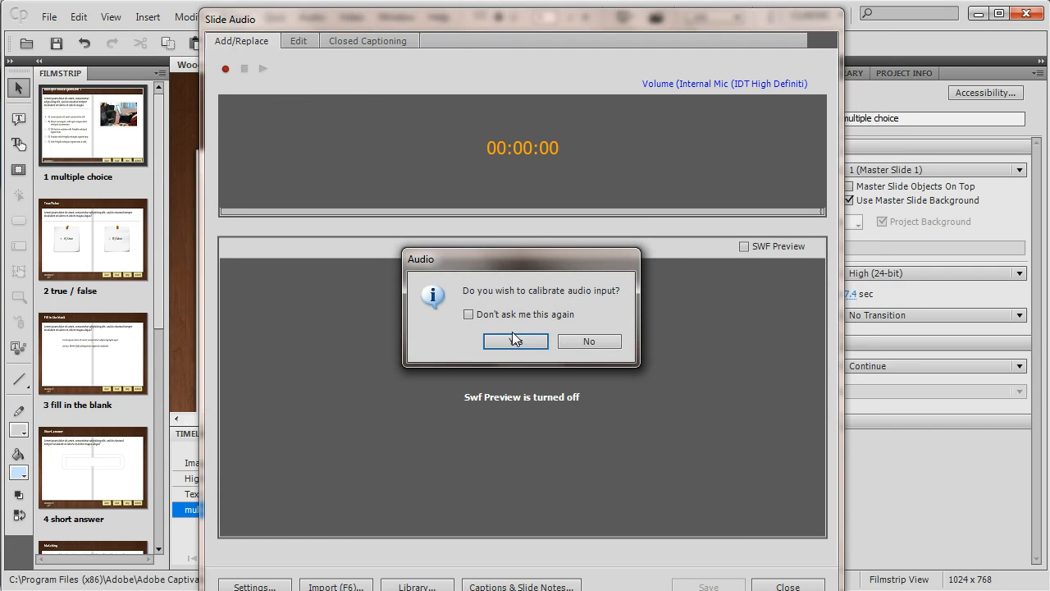
click(588, 341)
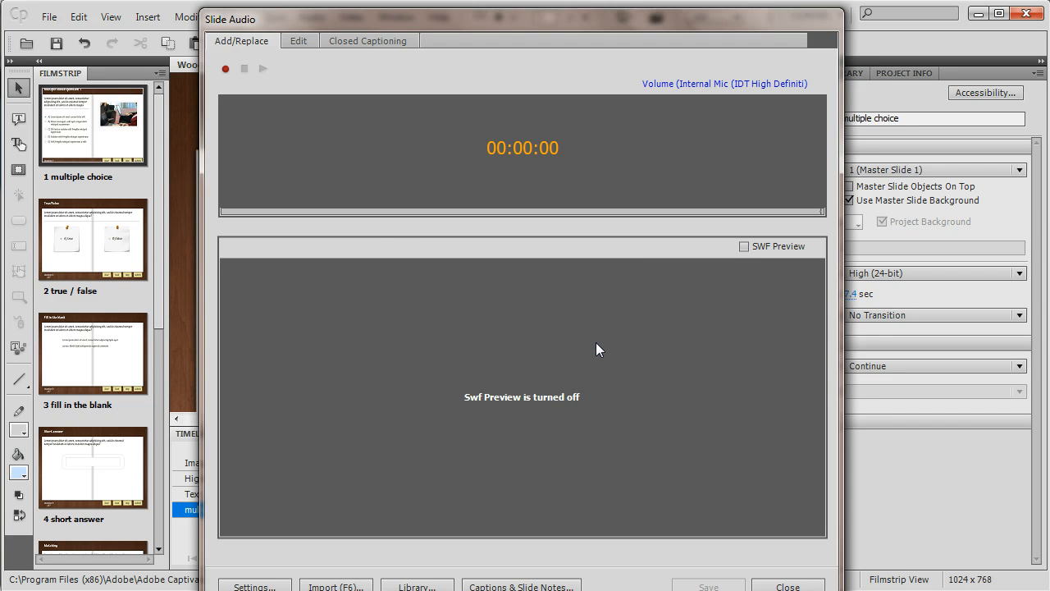
click(225, 69)
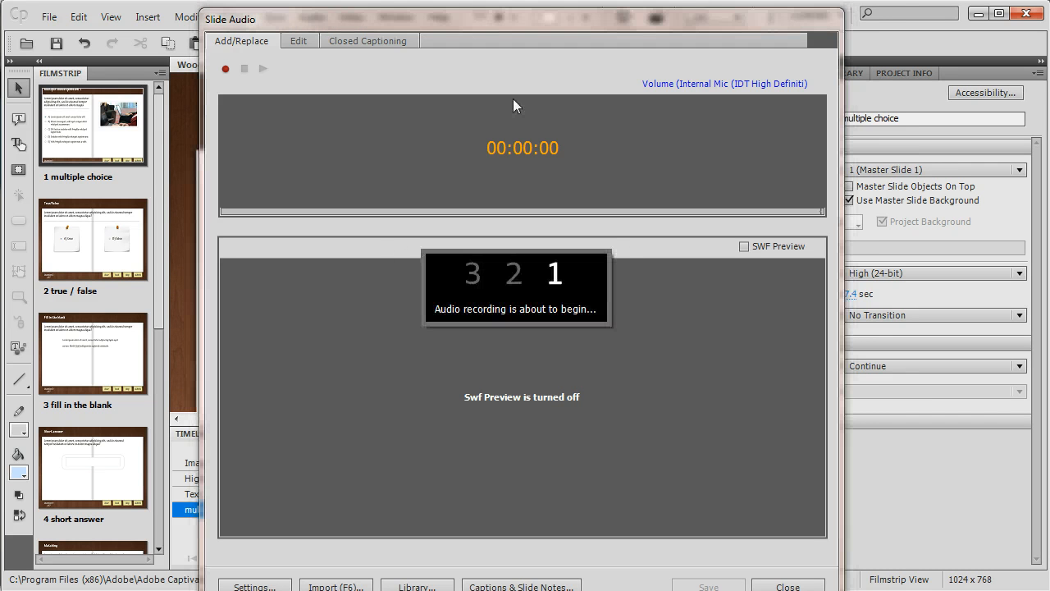
click(226, 69)
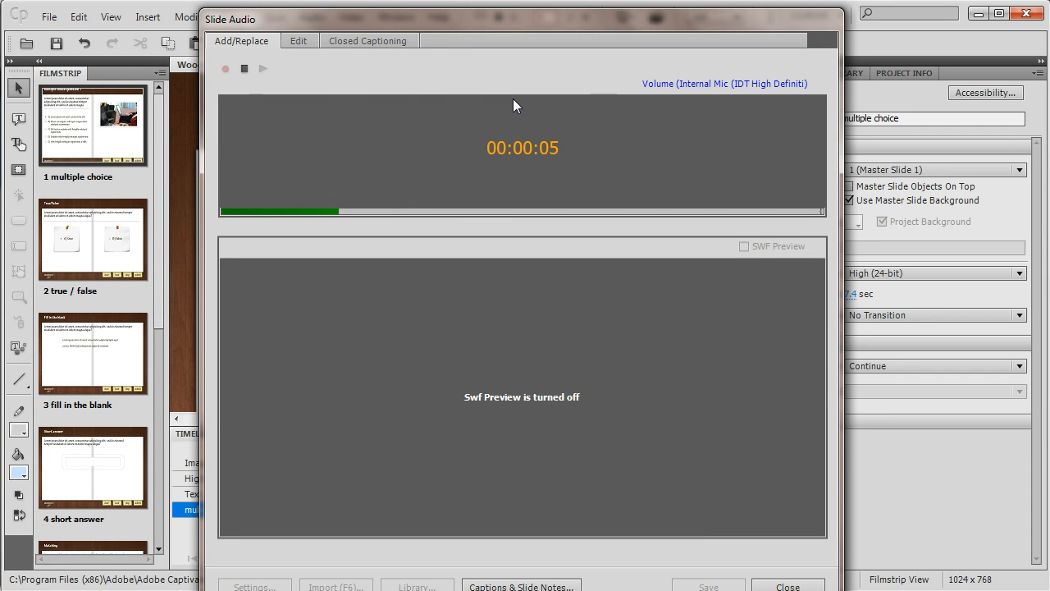
click(244, 69)
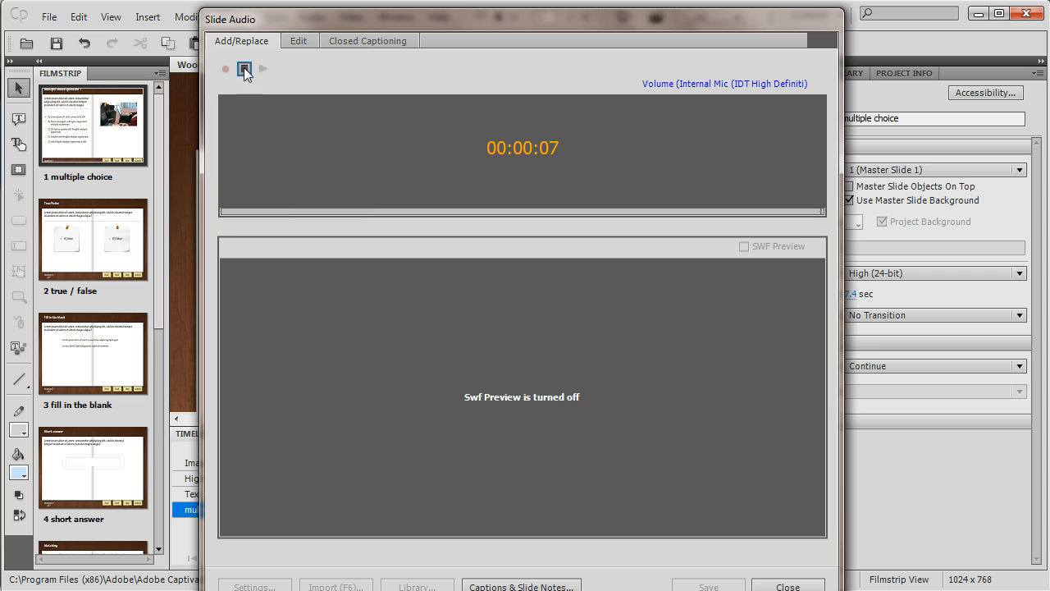
click(245, 69)
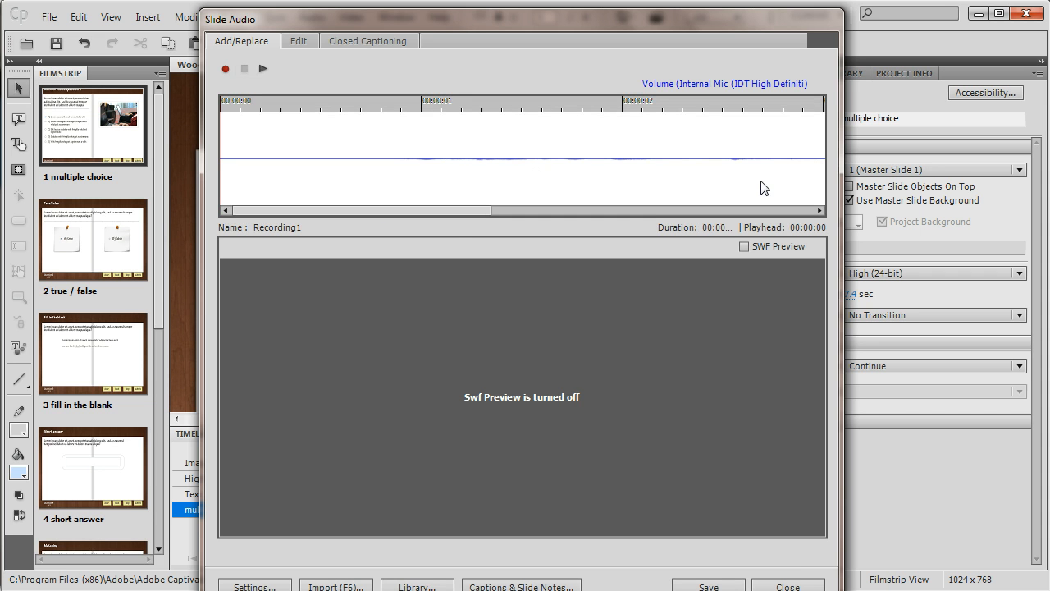
mouse_move(670, 205)
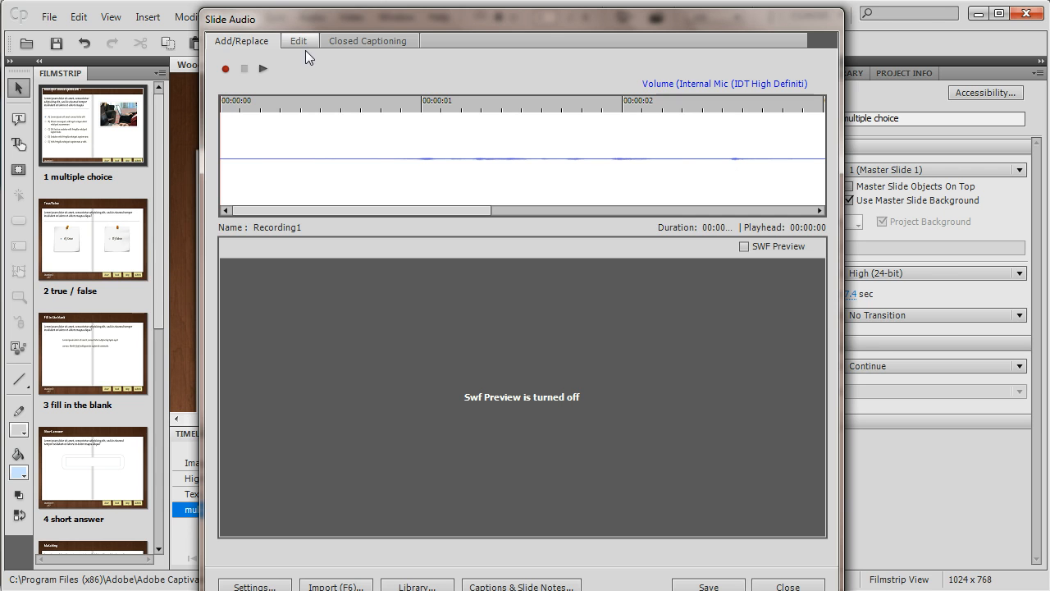
- Normalize Recording1's volume in the slide audio editor
click(298, 40)
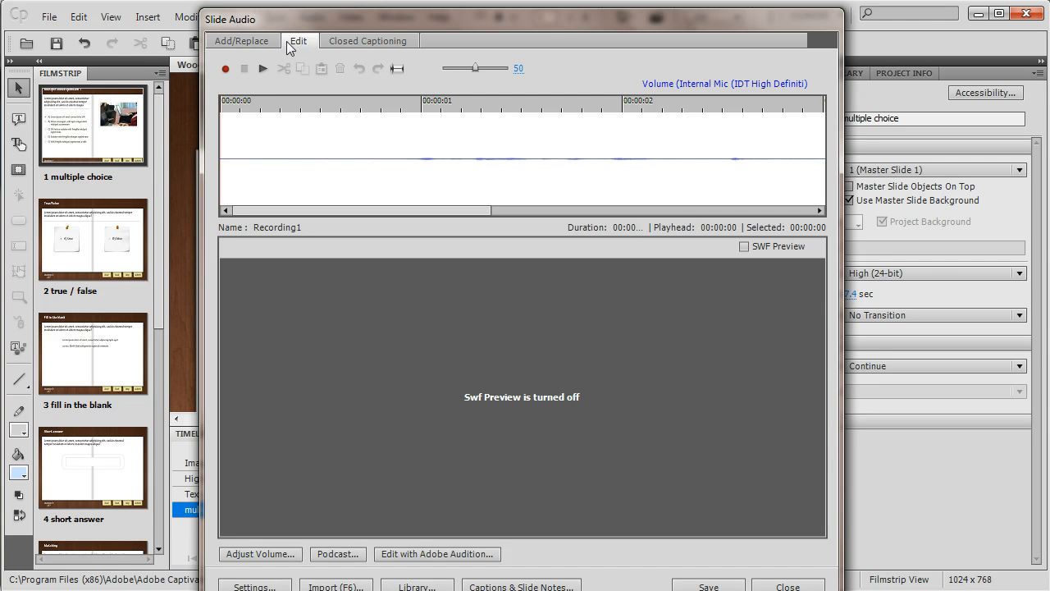
mouse_move(289, 450)
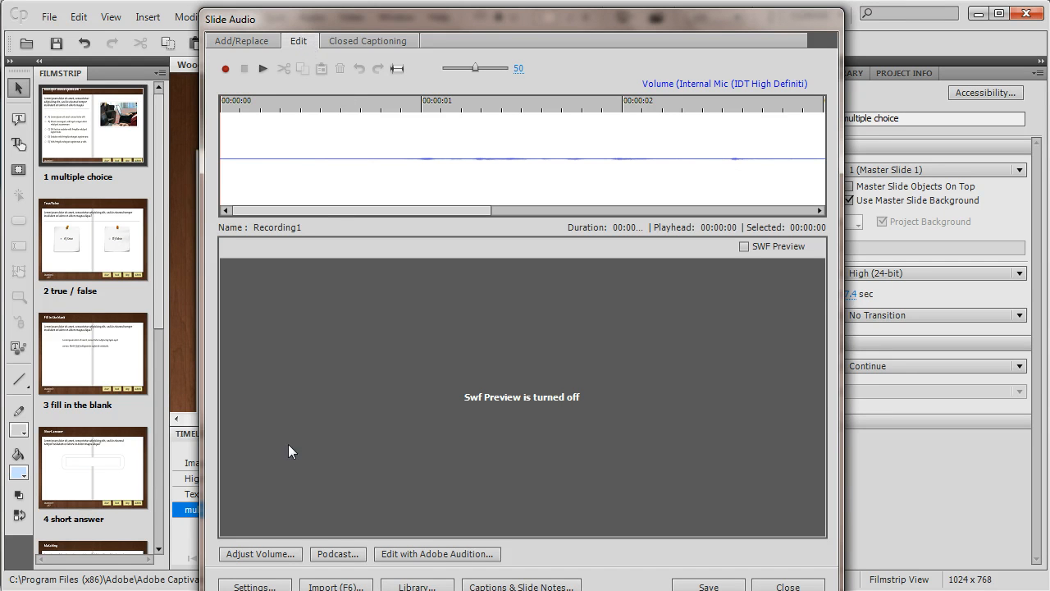
mouse_move(260, 555)
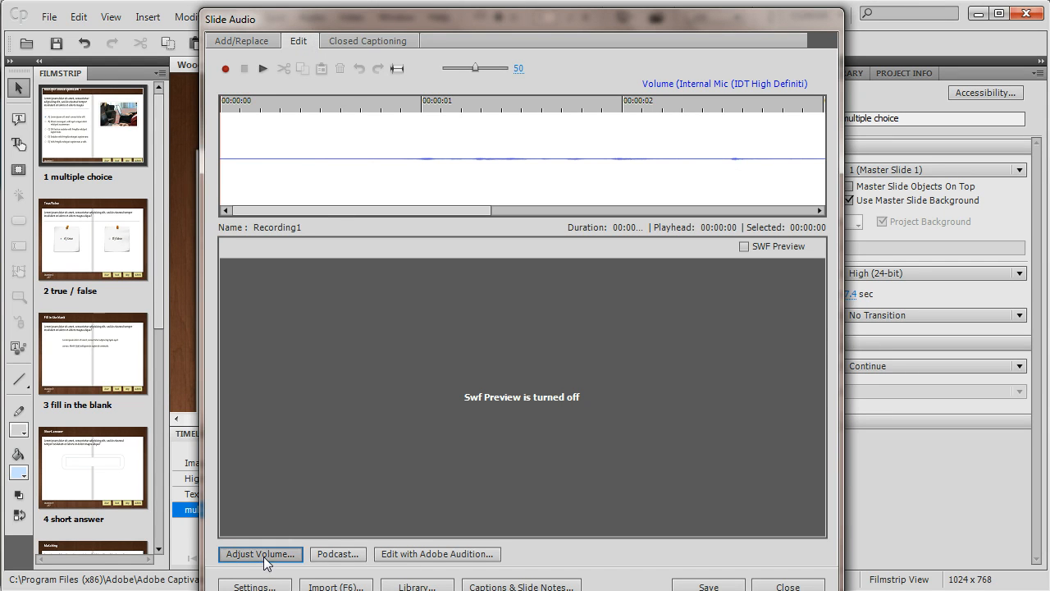
click(259, 553)
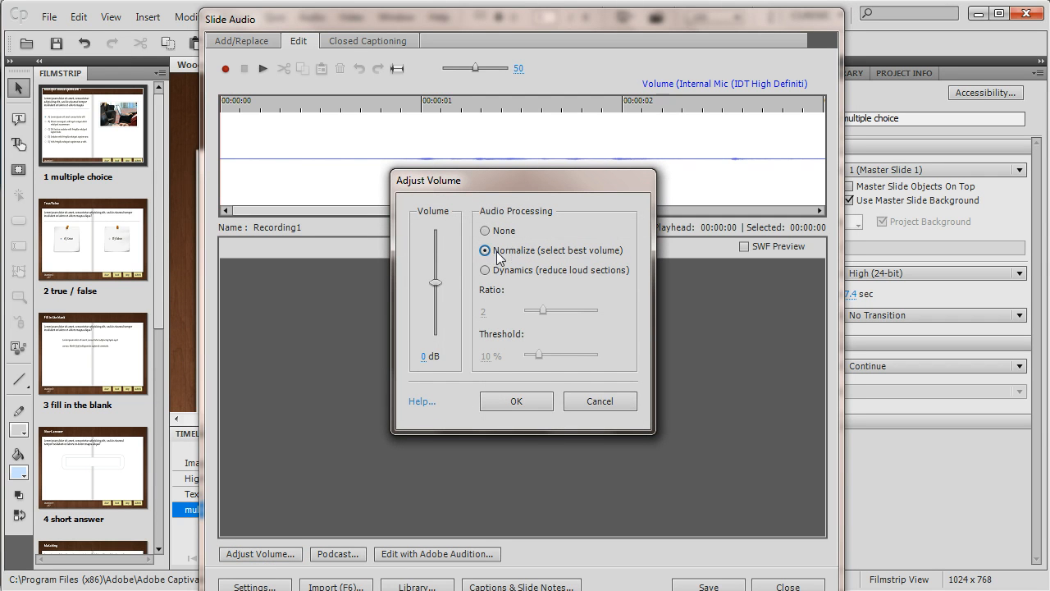
click(515, 401)
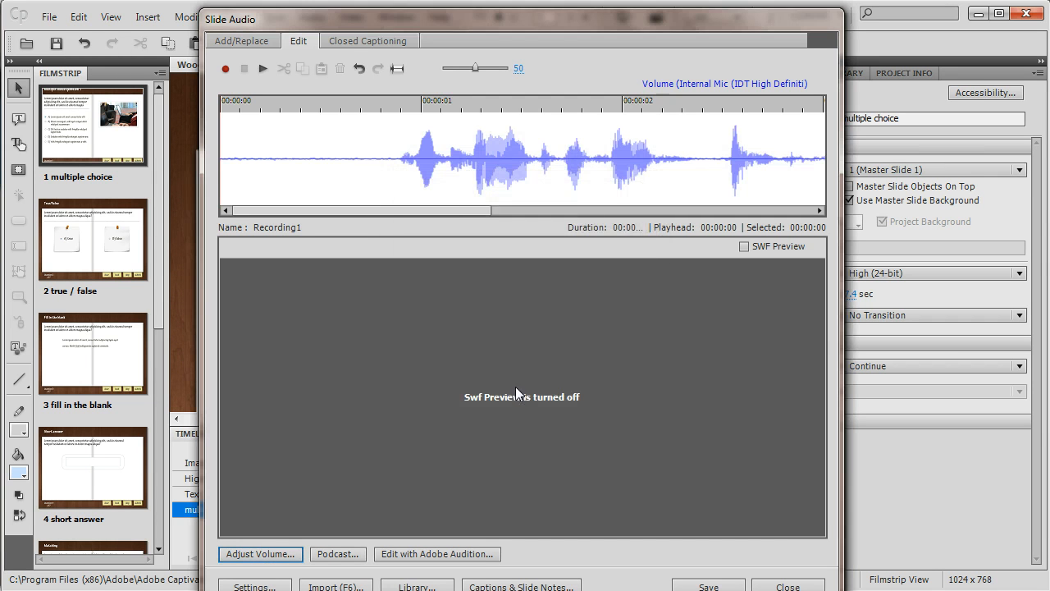
mouse_move(620, 203)
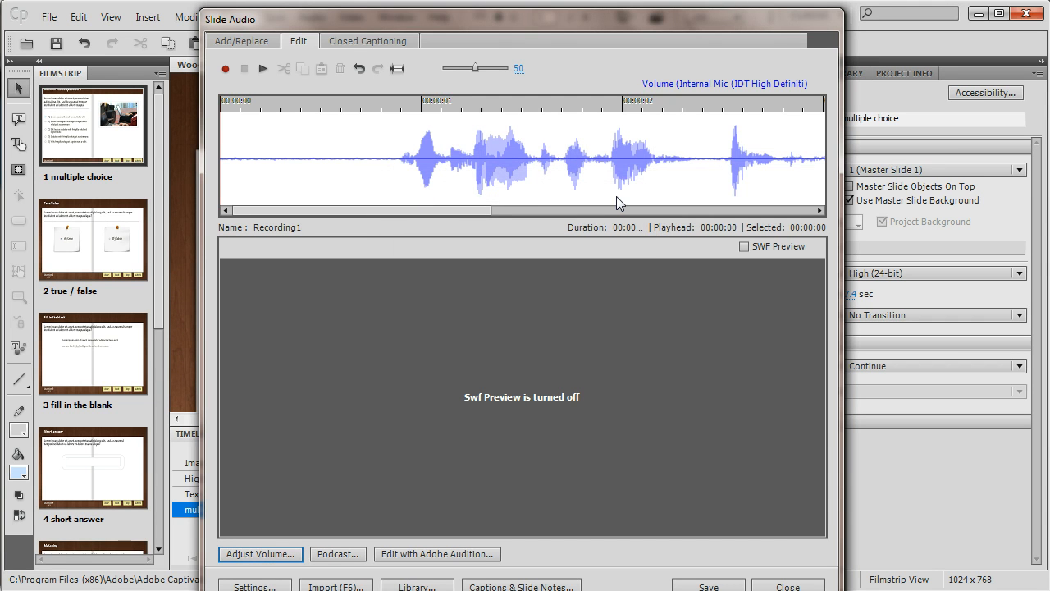
mouse_move(397, 132)
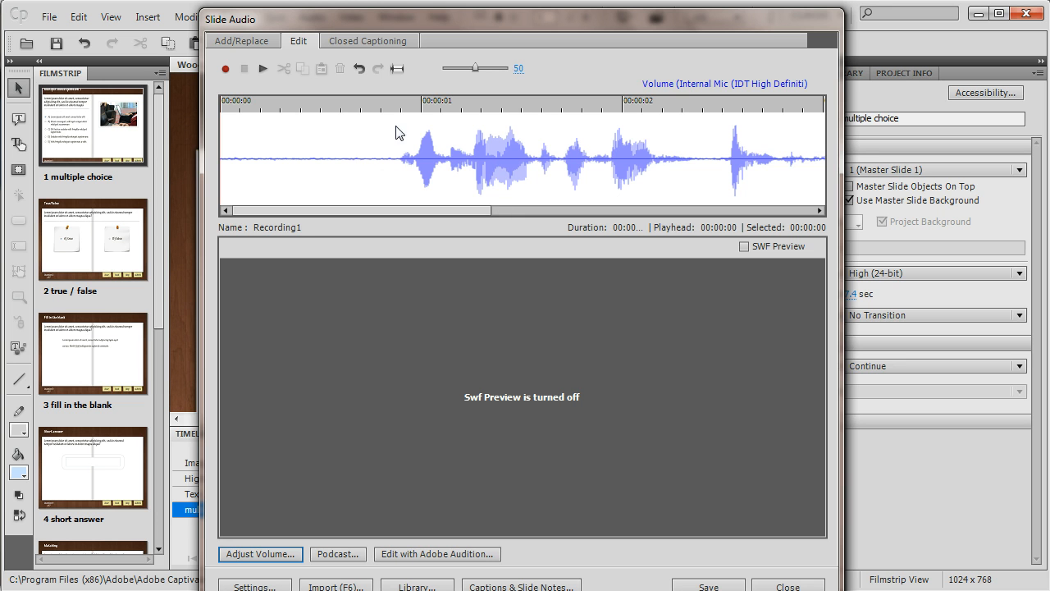
mouse_move(381, 169)
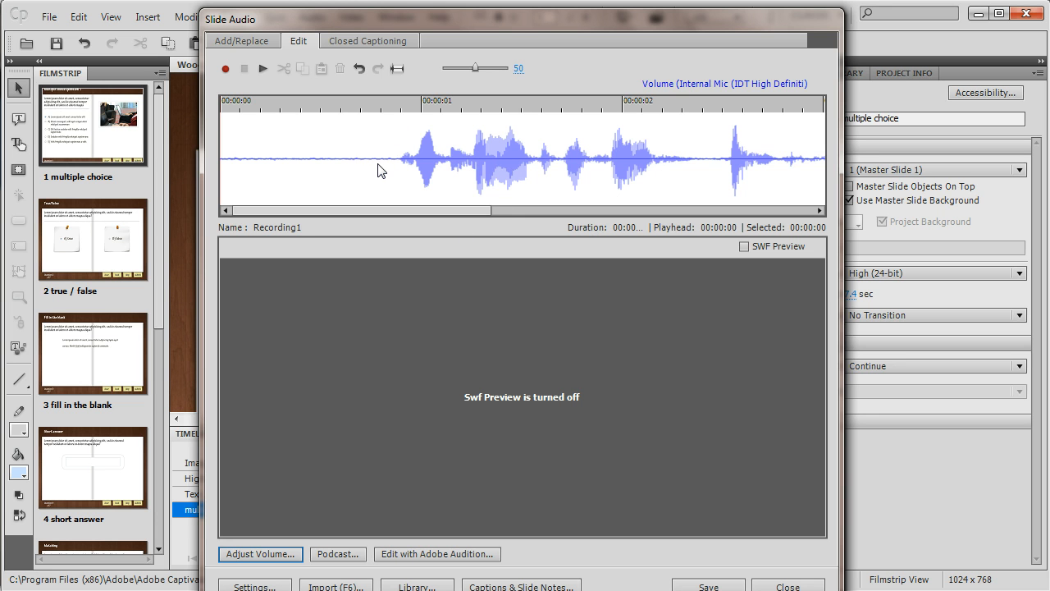
mouse_move(384, 164)
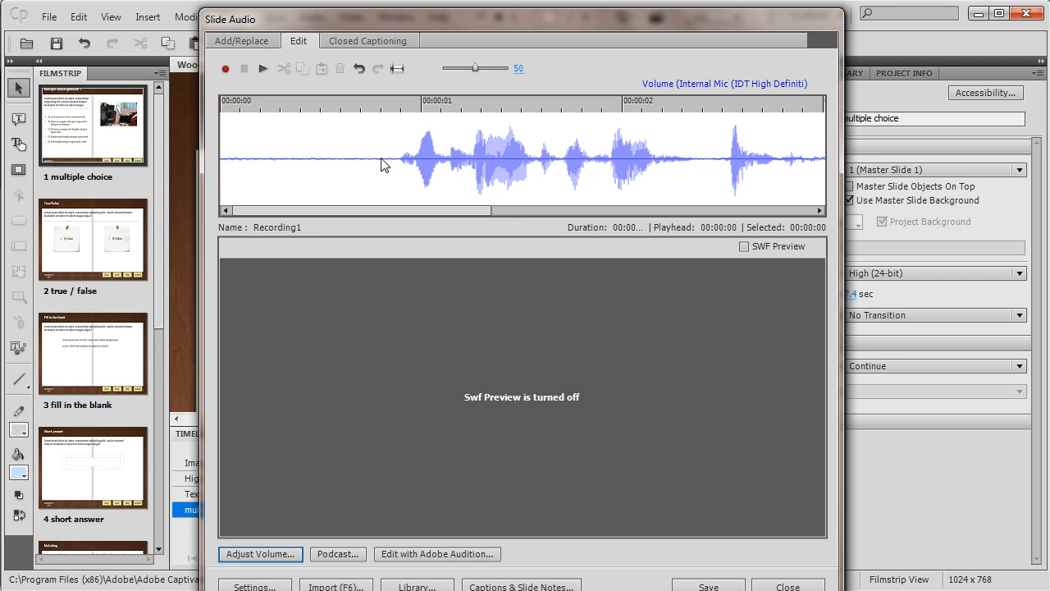
mouse_move(351, 169)
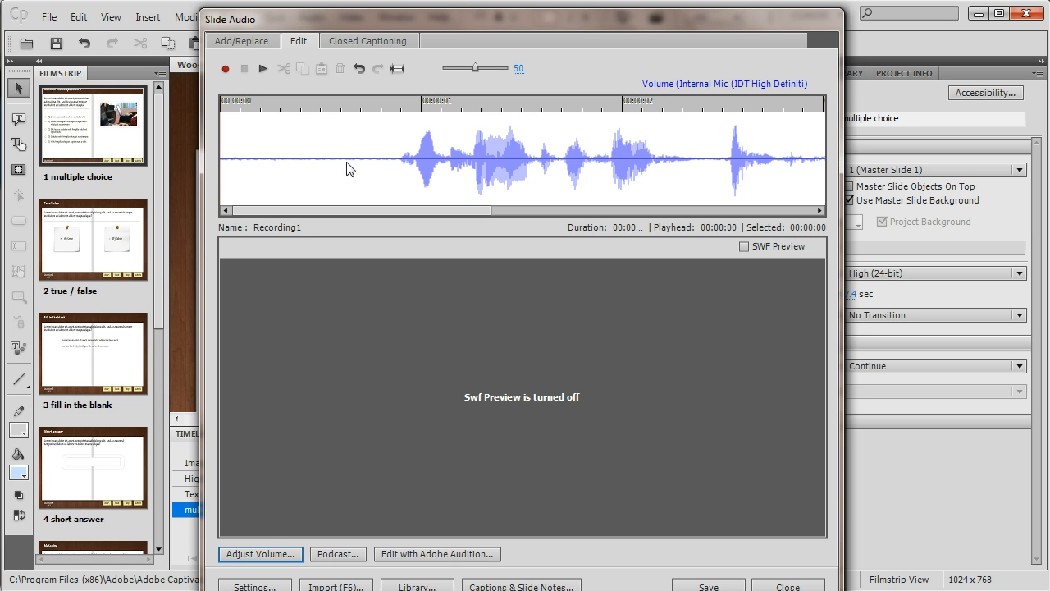
mouse_move(380, 169)
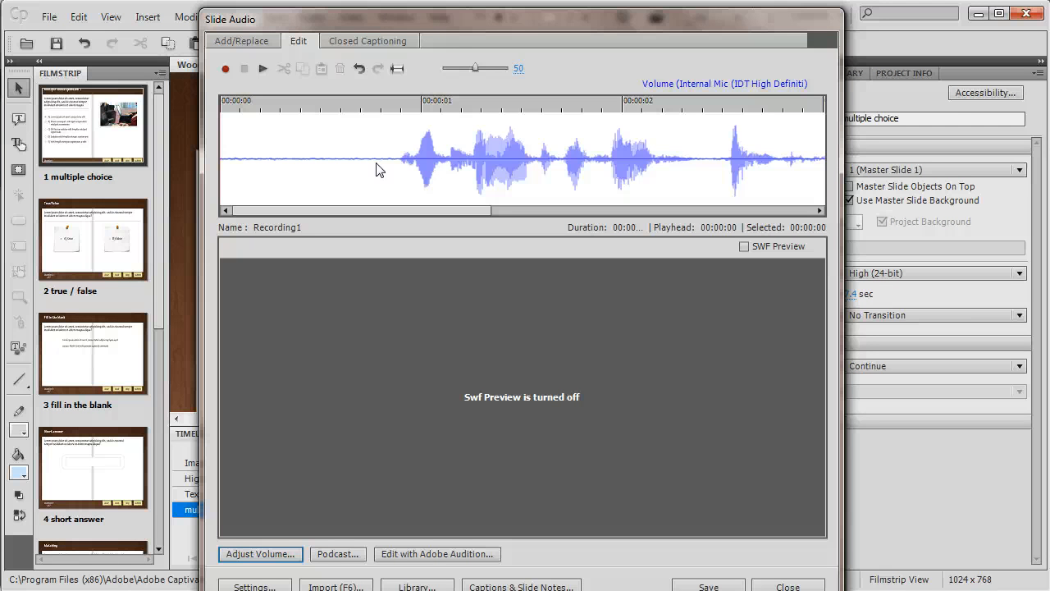
mouse_move(391, 260)
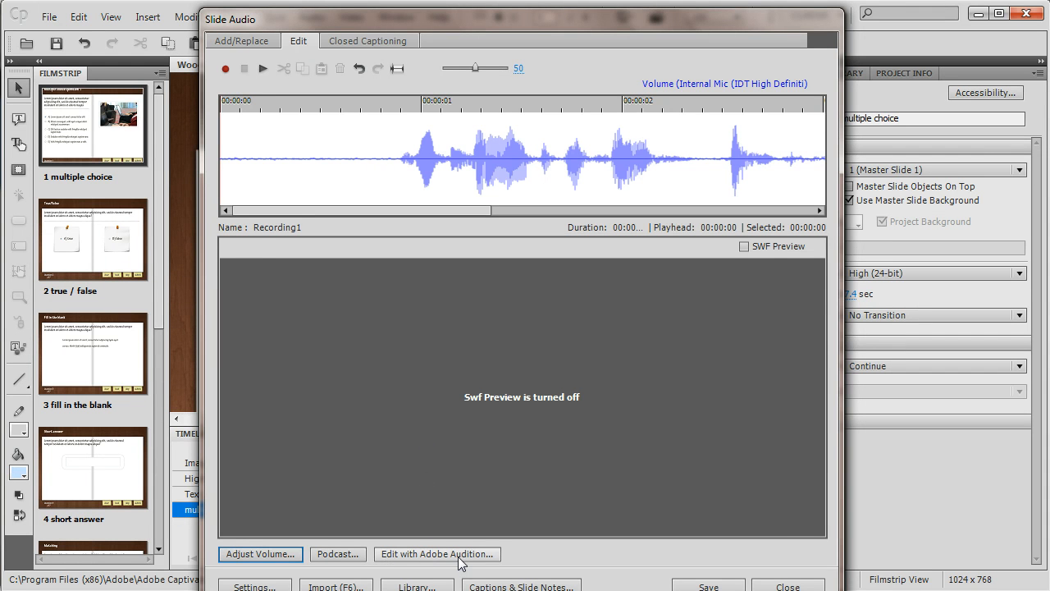
- Send Recording1 to Adobe Audition for editing, leaving the import prompt pending
click(437, 555)
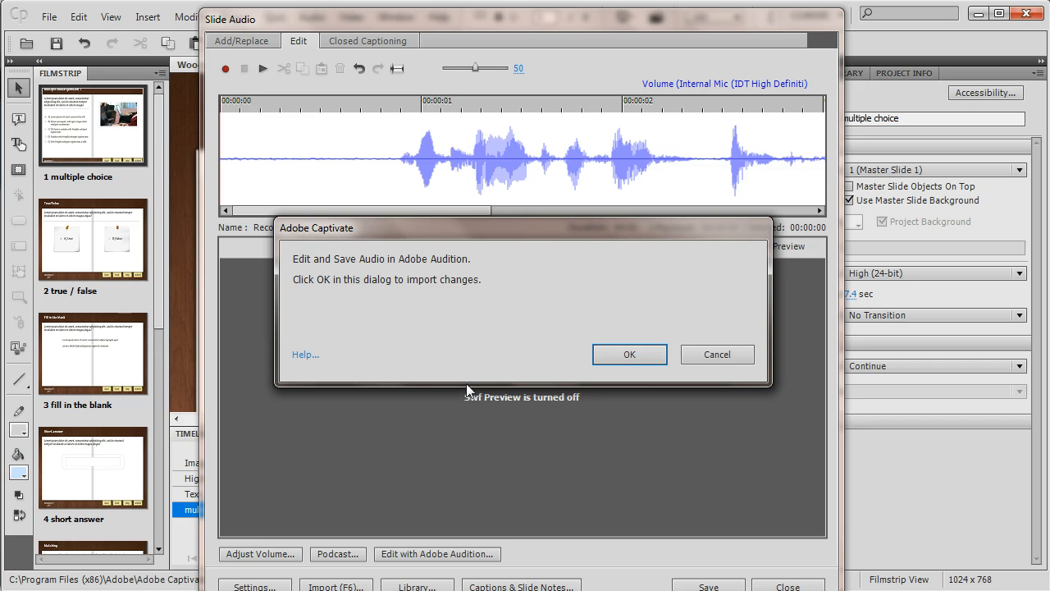
mouse_move(565, 371)
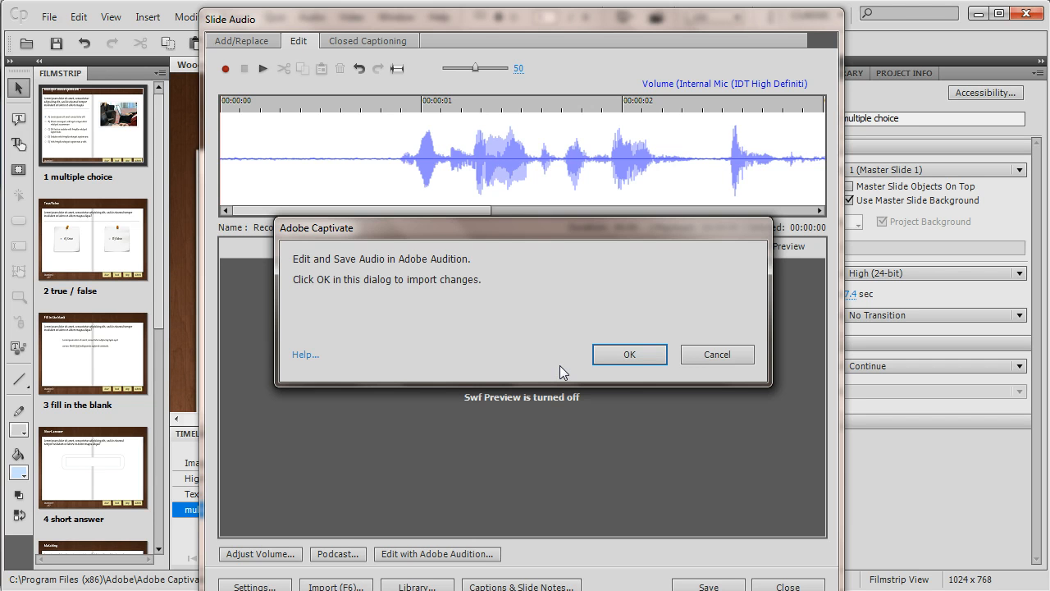
mouse_move(364, 576)
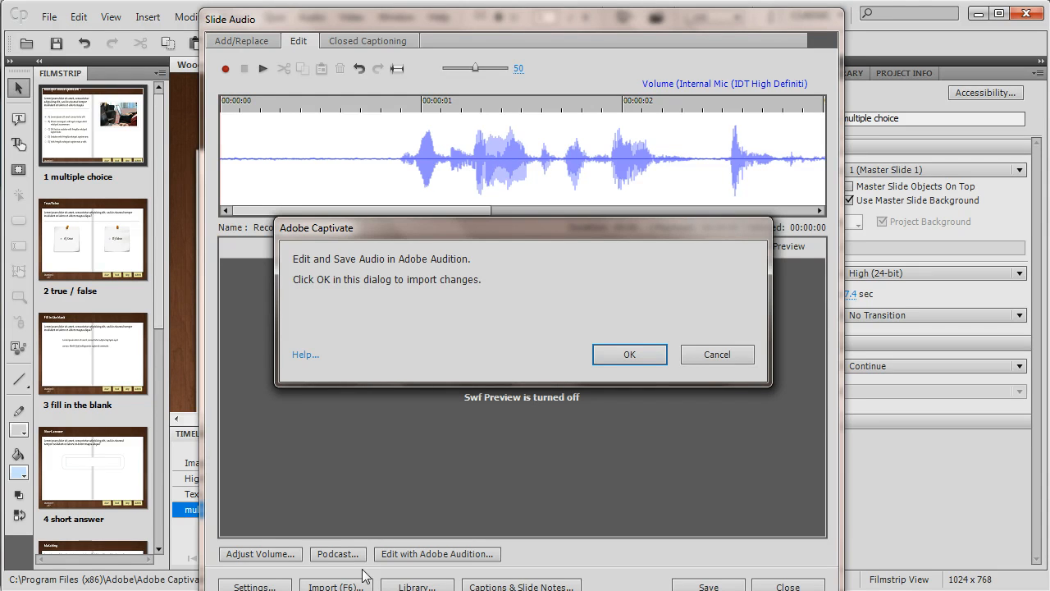
click(630, 354)
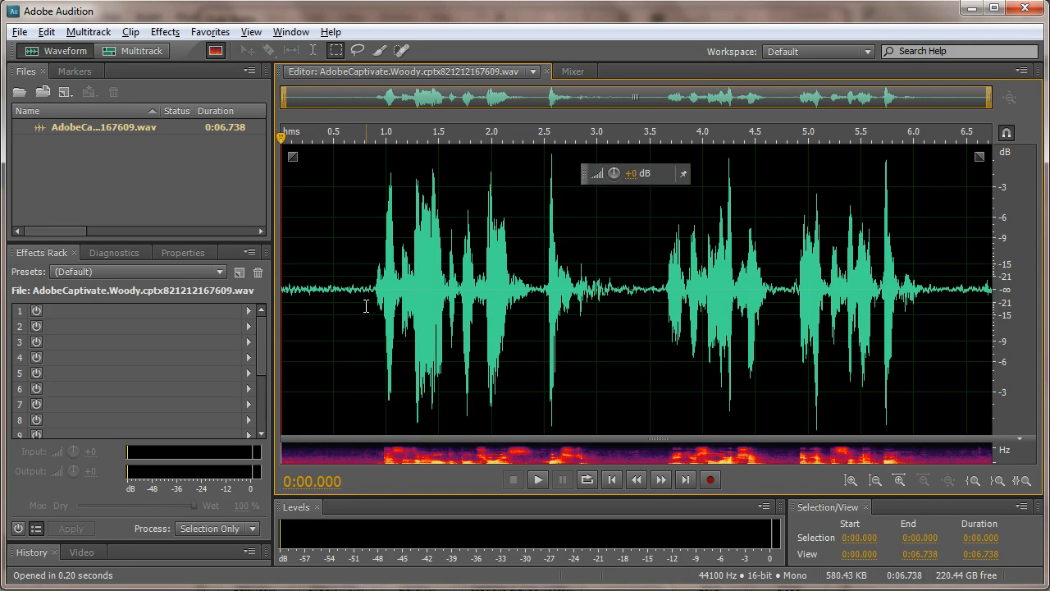
- Capture a noise print from the silence before the speech, then select the whole recording
drag(313, 287, 364, 287)
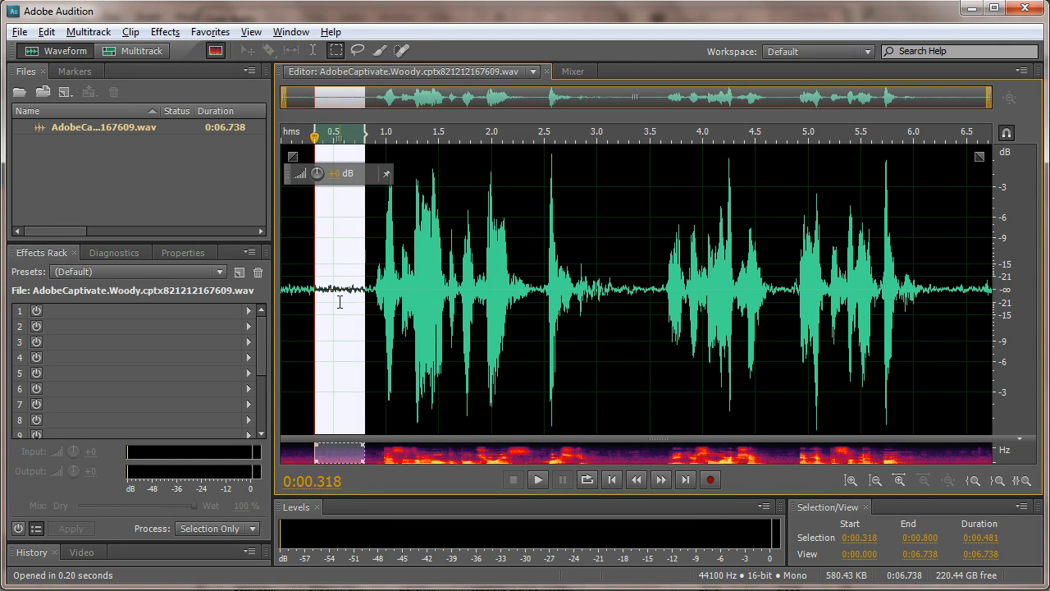
mouse_move(356, 315)
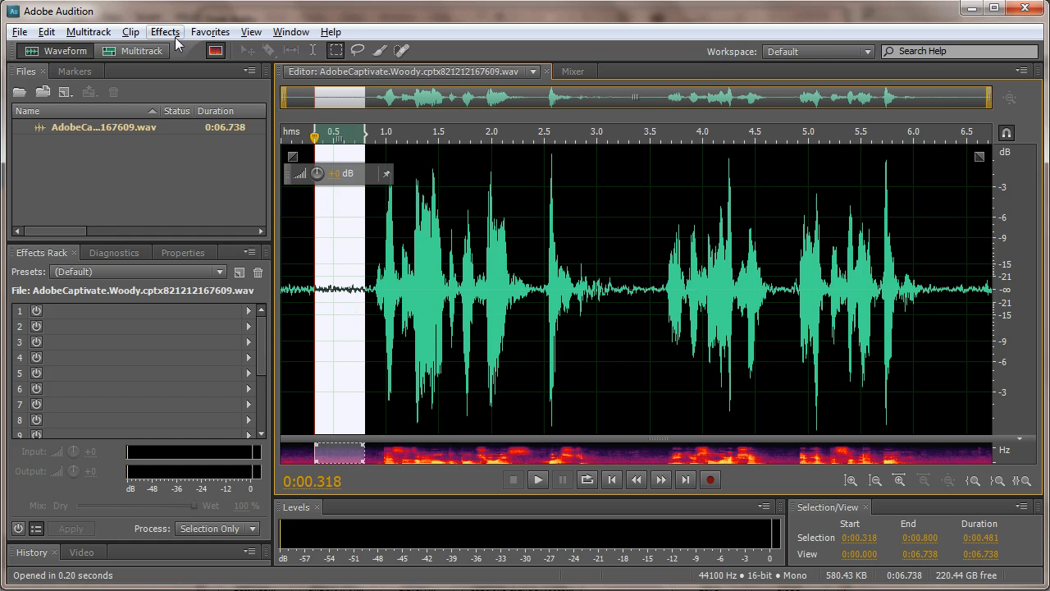
click(164, 31)
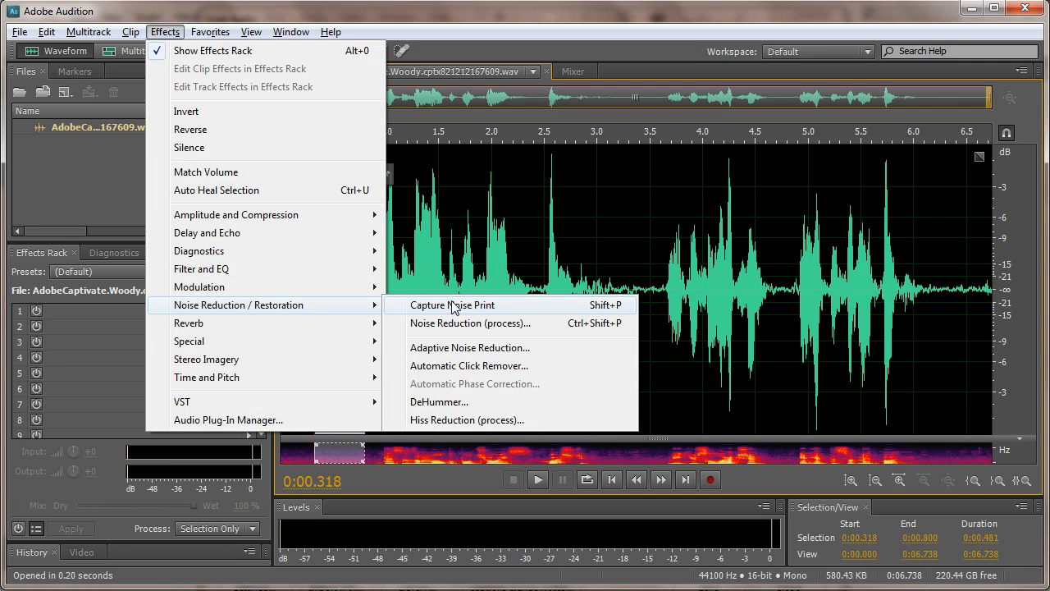
click(452, 304)
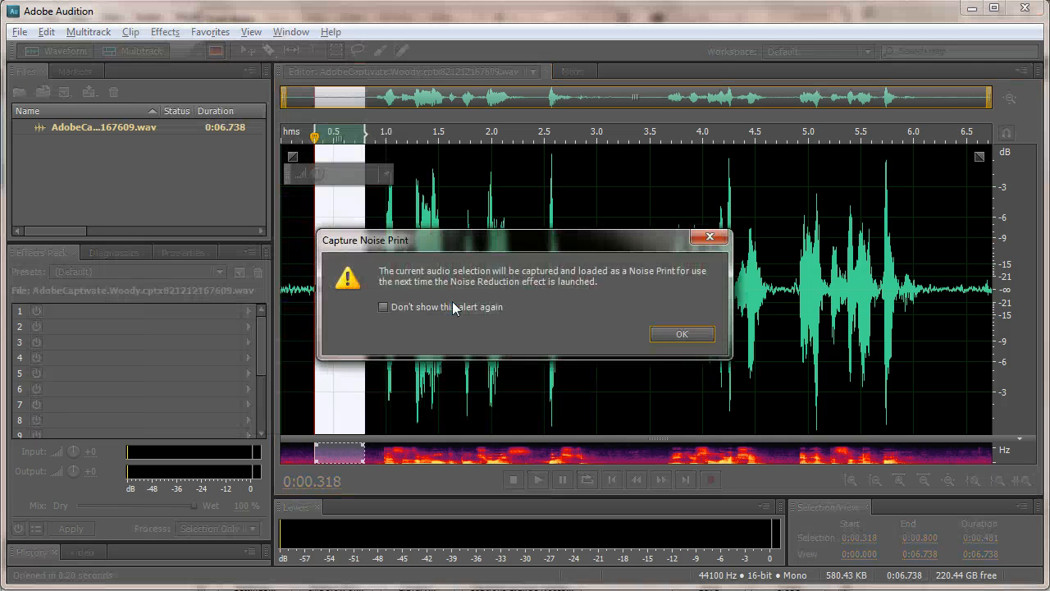
click(683, 335)
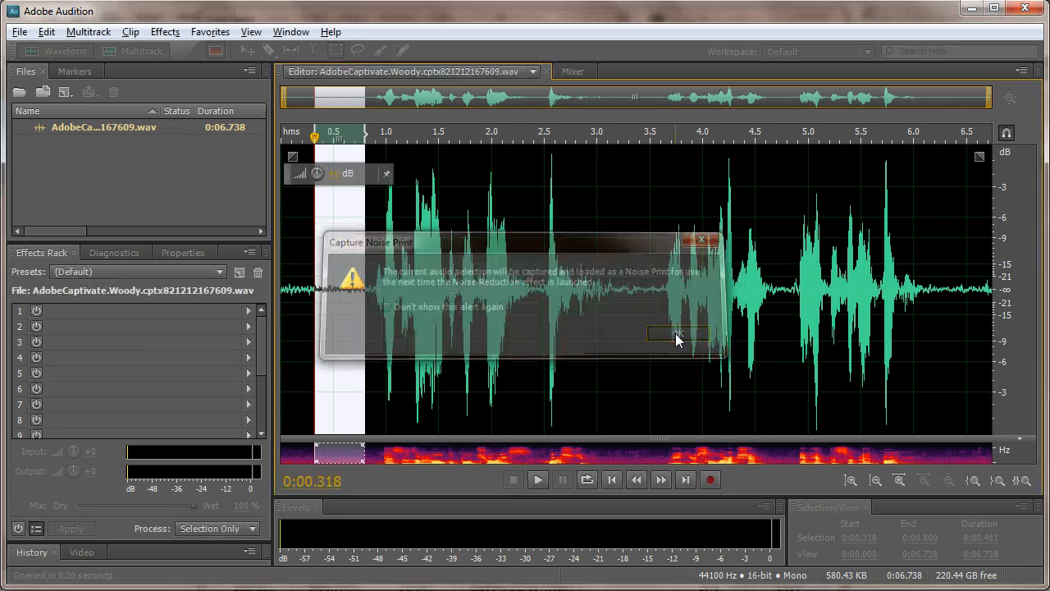
click(677, 333)
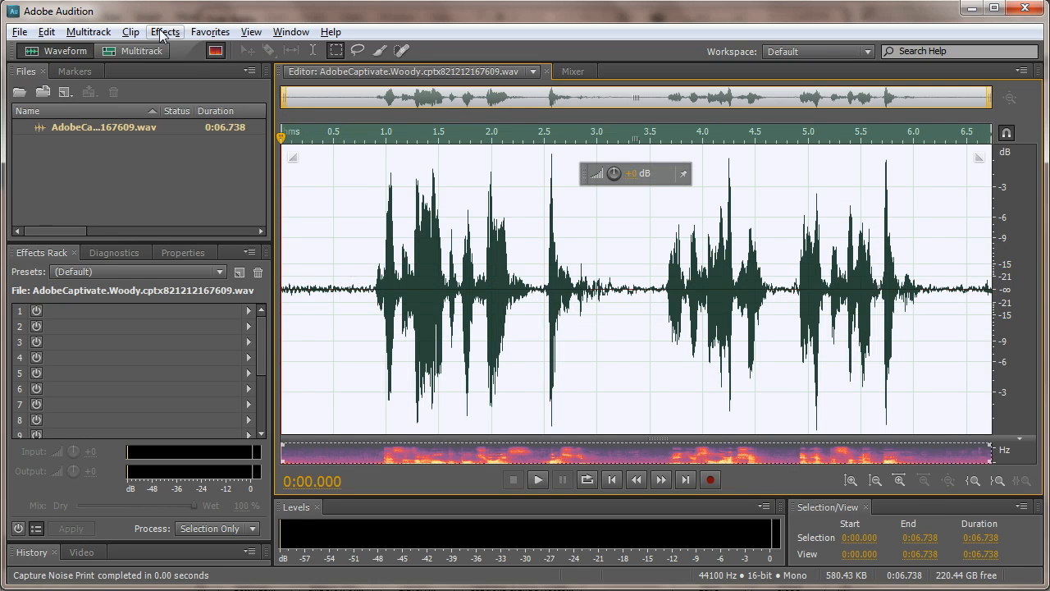
- Apply Noise Reduction (process) across the entire narration
click(164, 31)
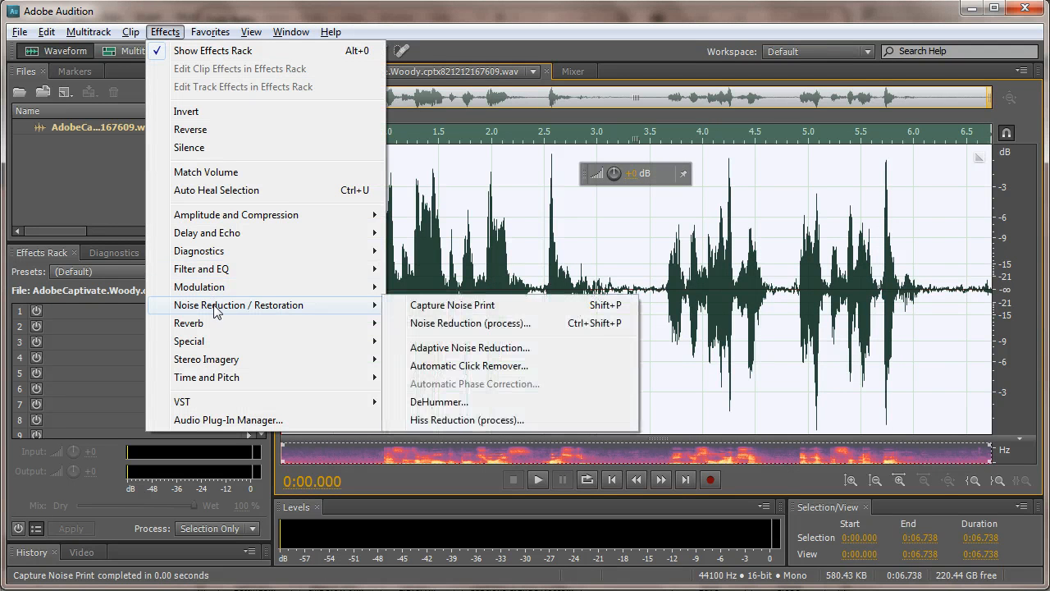
mouse_move(471, 321)
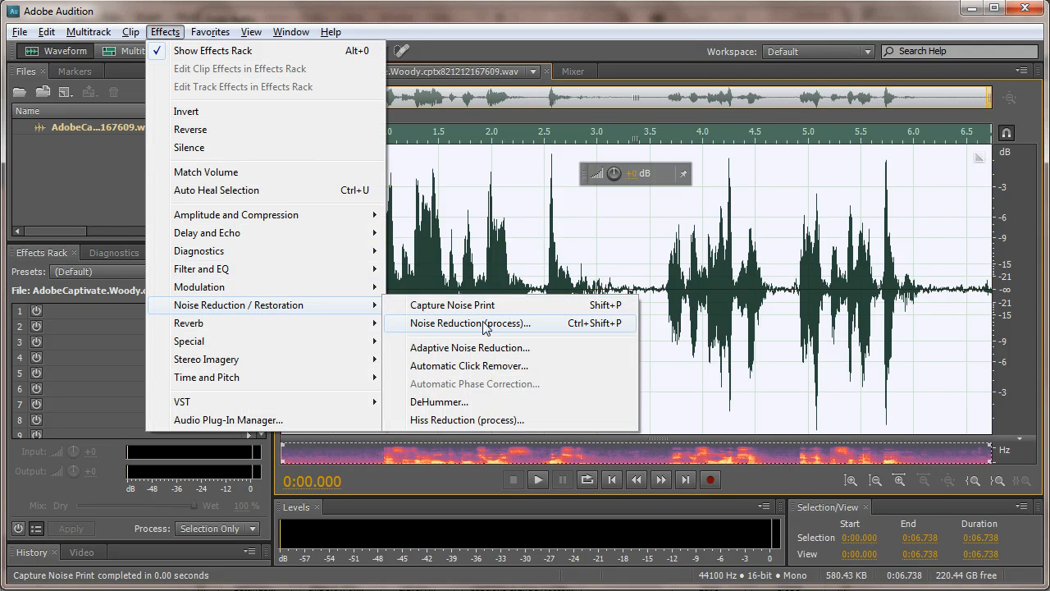
click(473, 321)
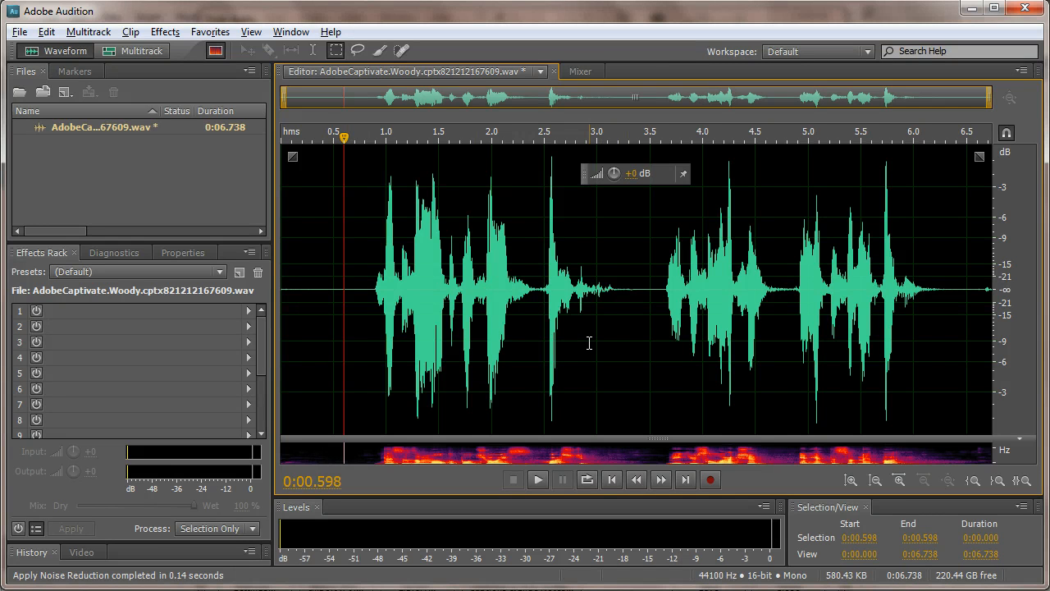
mouse_move(145, 90)
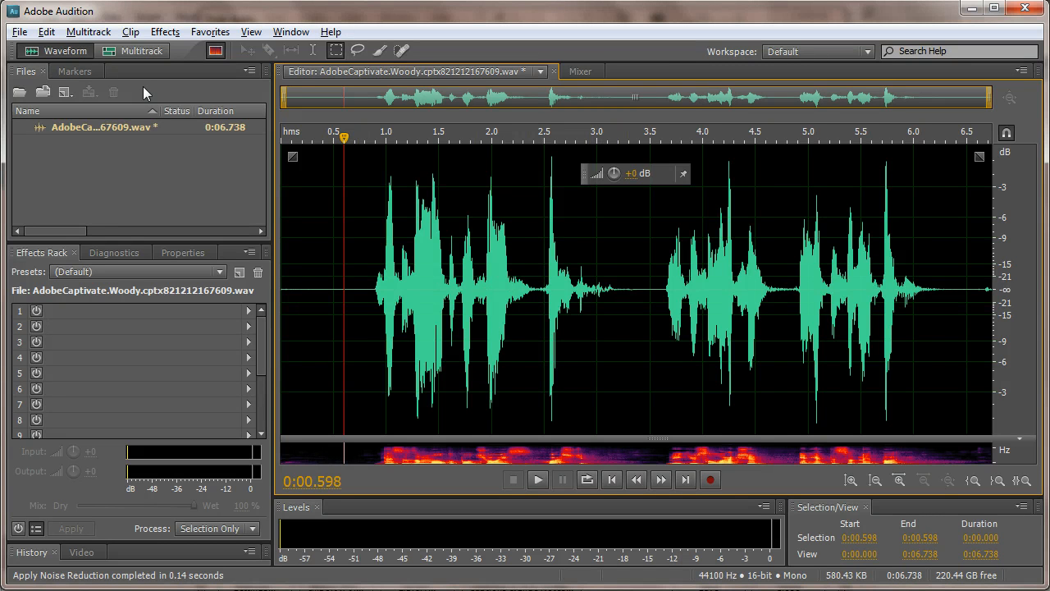
- Save the cleaned narration in Audition and import it back onto slide 1
click(20, 32)
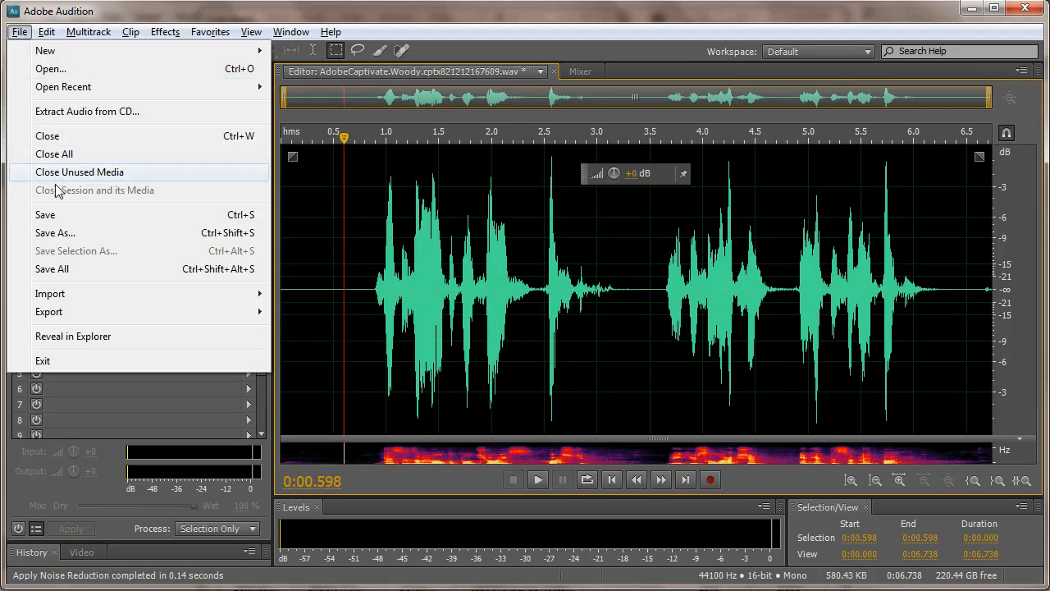
click(44, 213)
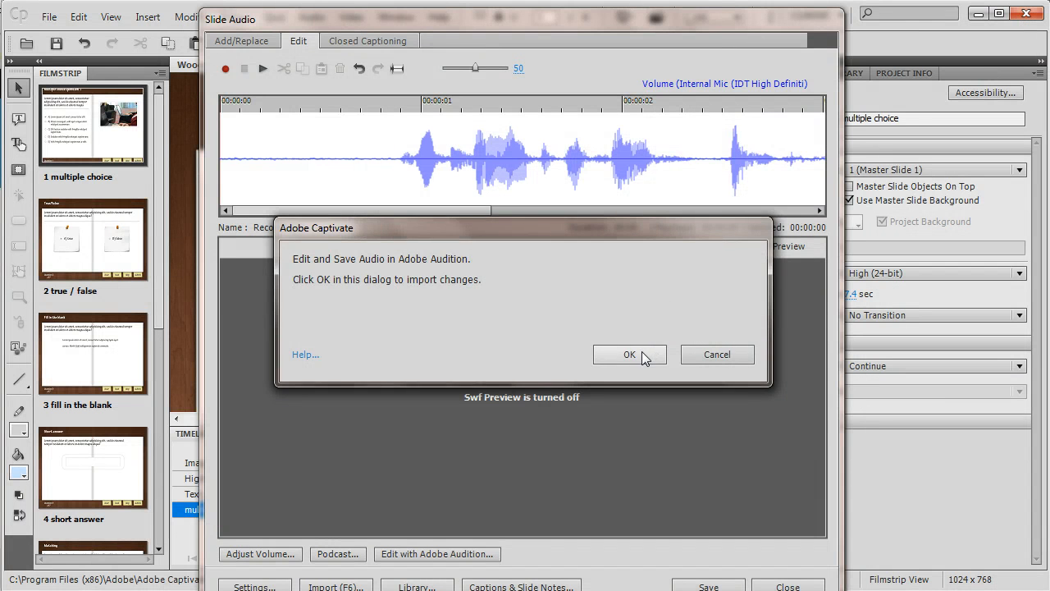
click(630, 354)
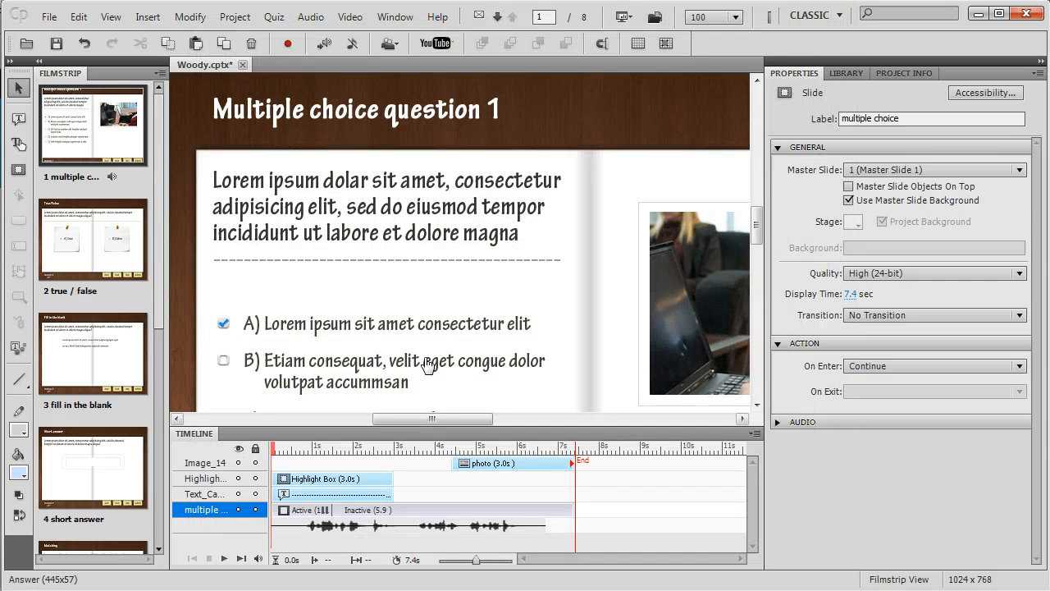
mouse_move(390, 358)
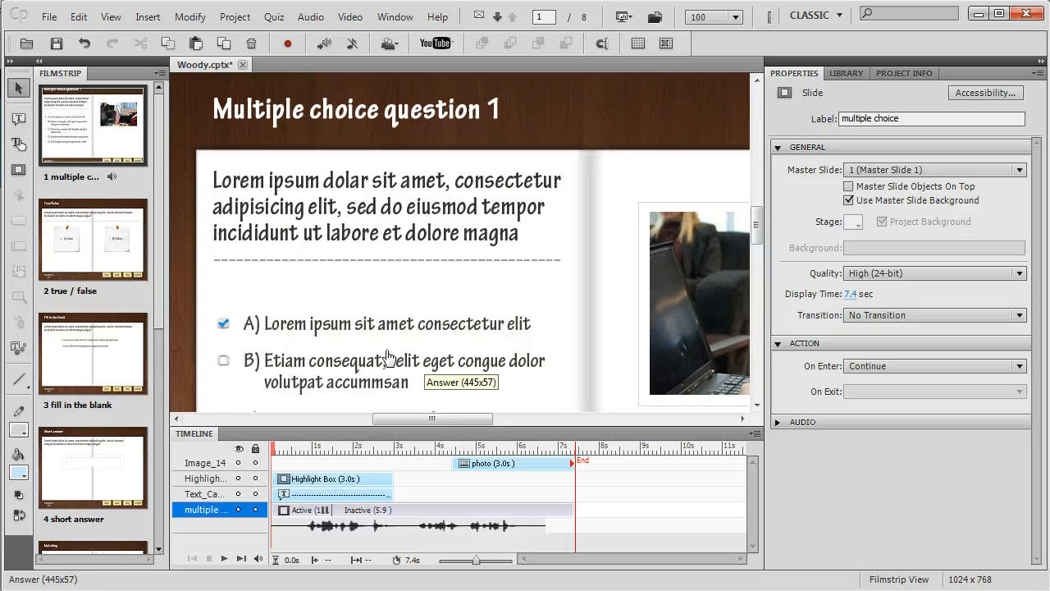
mouse_move(386, 358)
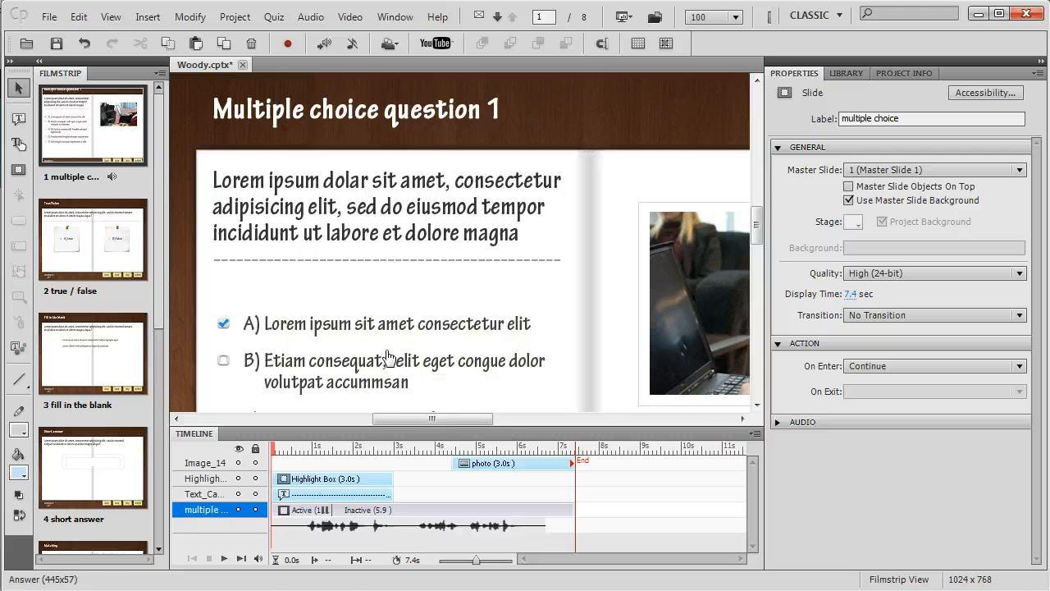